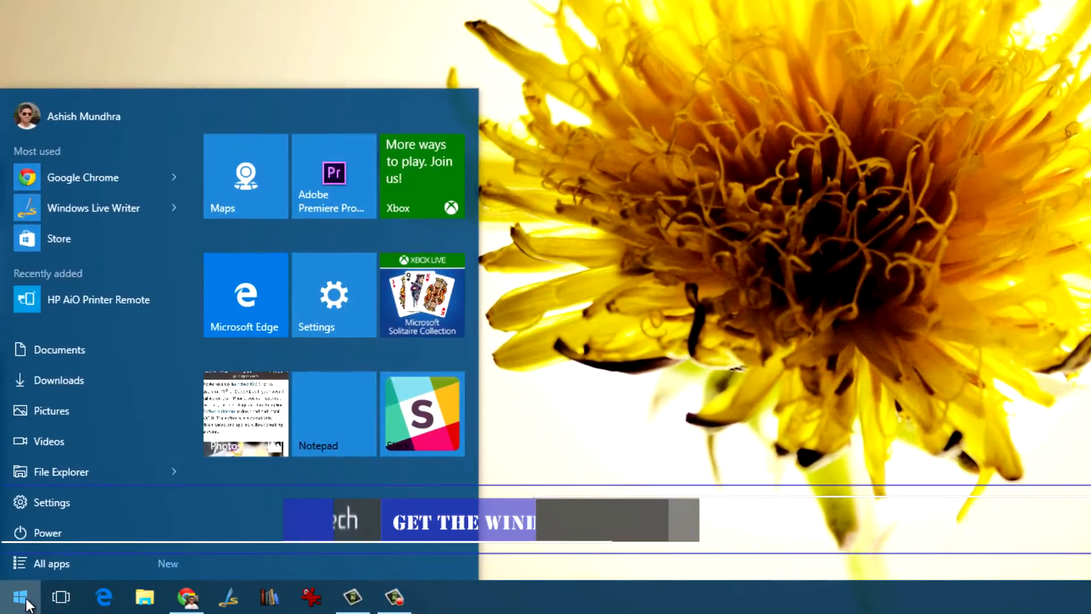
- From the Windows 10 Start menu, run the downloaded Classic Shell installer
{"action": "type", "text": "1 USD to"}
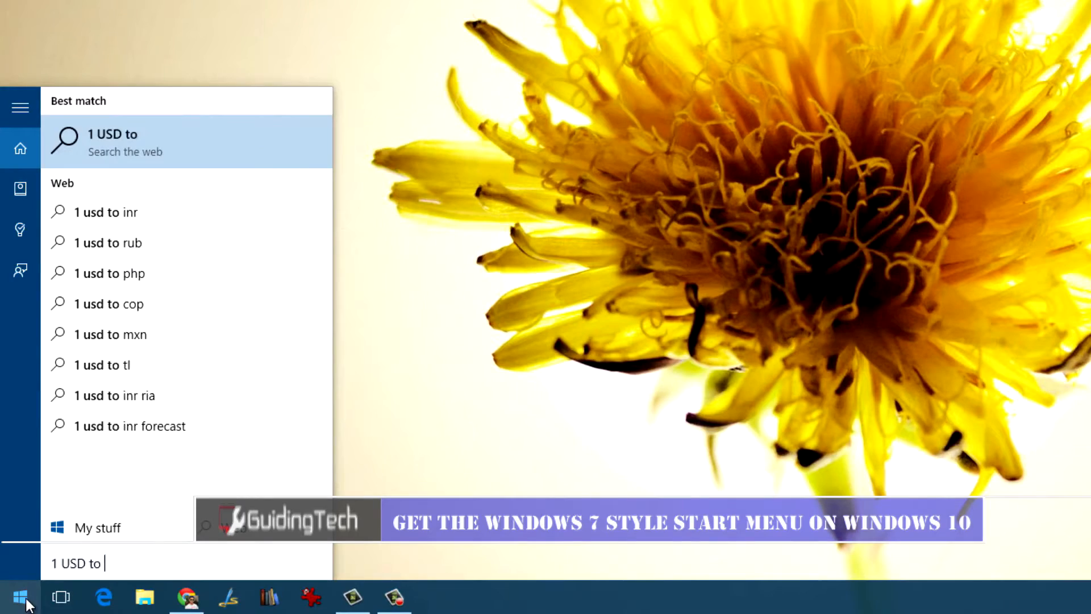
{"action": "left_click", "coordinate": [22, 597]}
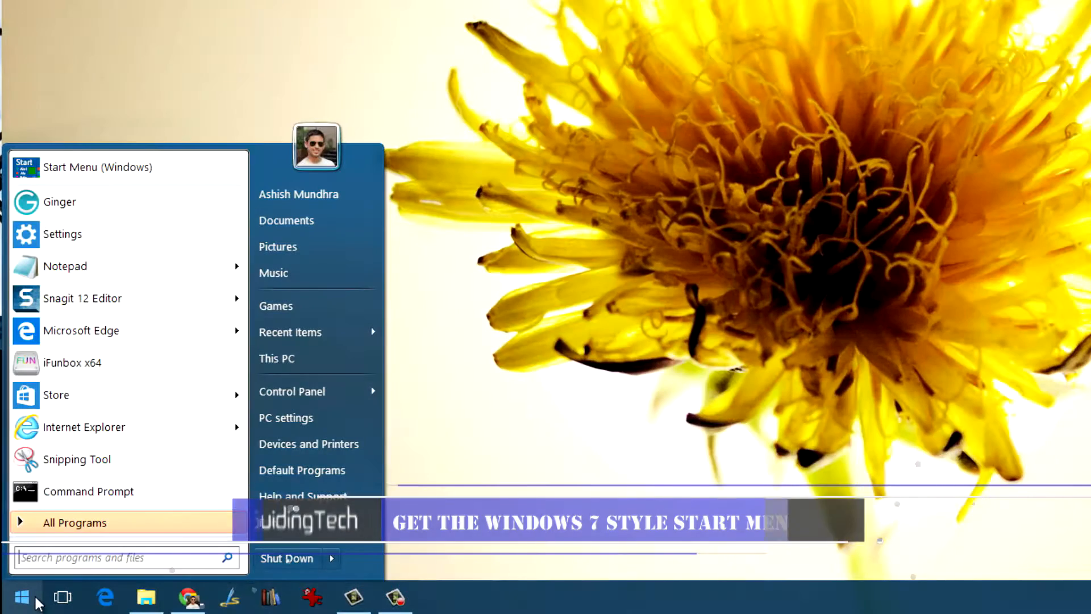
{"action": "type", "text": "wor"}
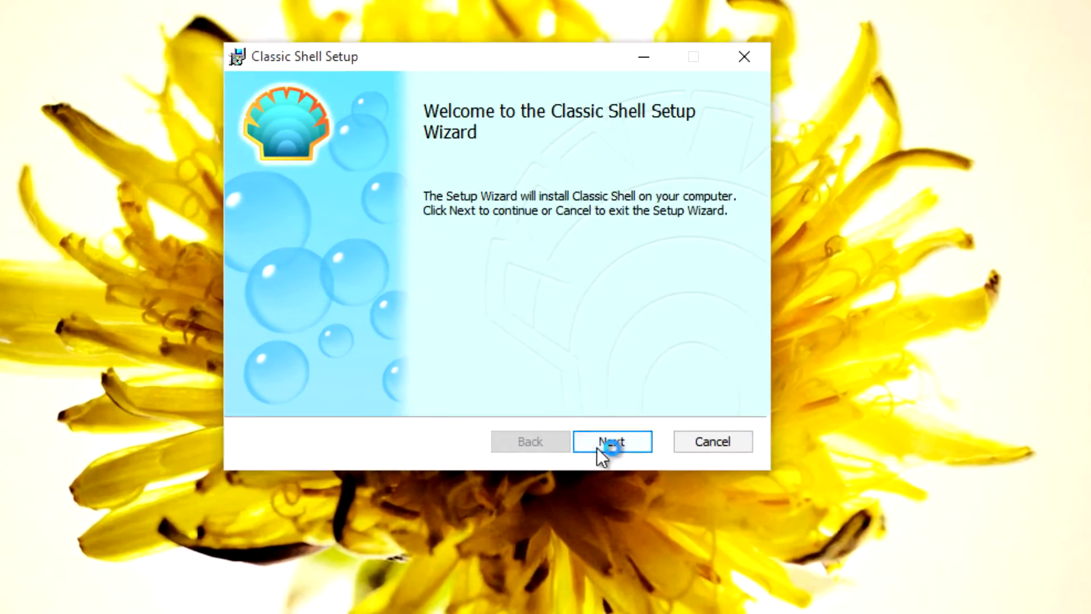
- Accept the license, exclude Classic Explorer, IE and Update, then install and finish
{"action": "left_click", "coordinate": [611, 441]}
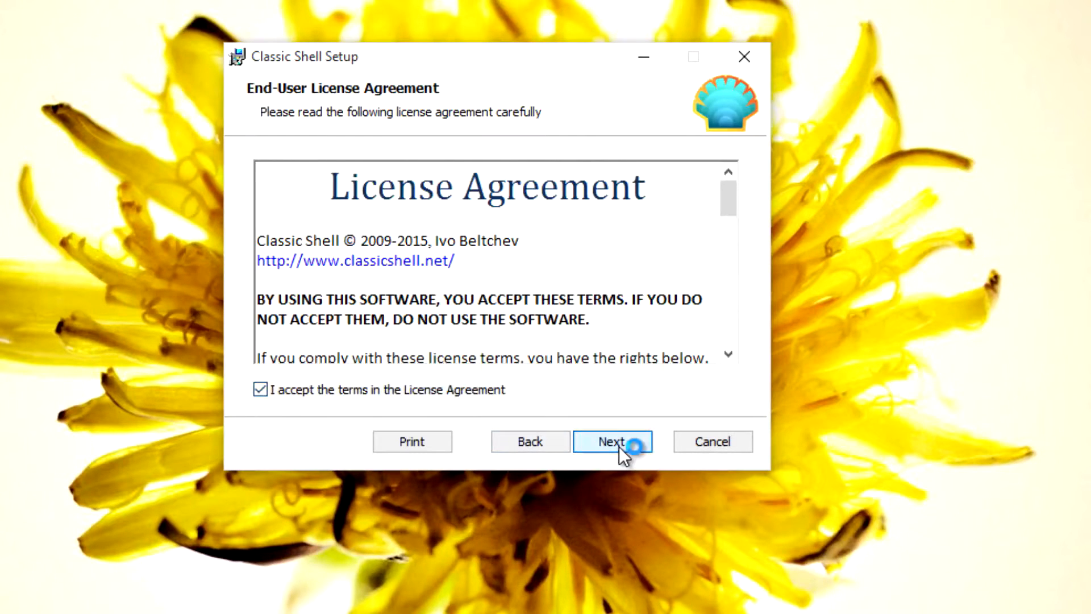
{"action": "left_click", "coordinate": [612, 441]}
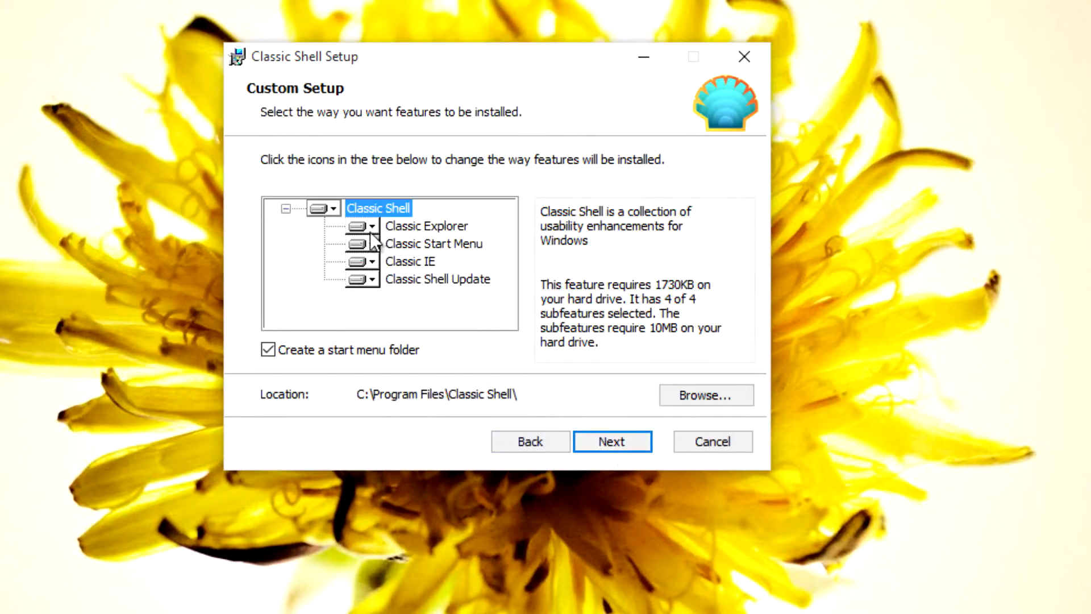
{"action": "left_click", "coordinate": [362, 243]}
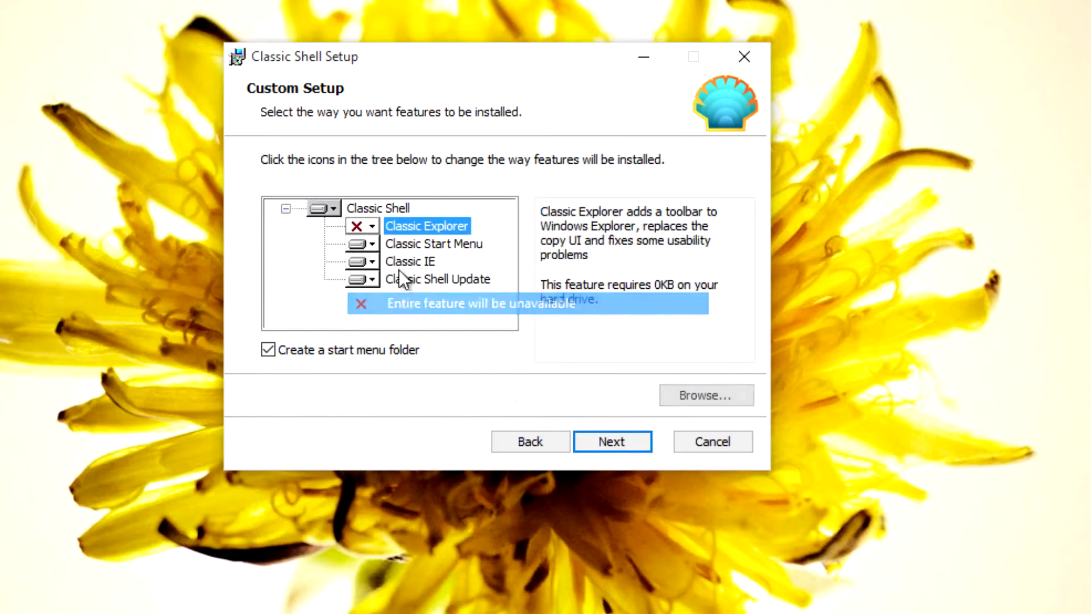
{"action": "left_click", "coordinate": [370, 279]}
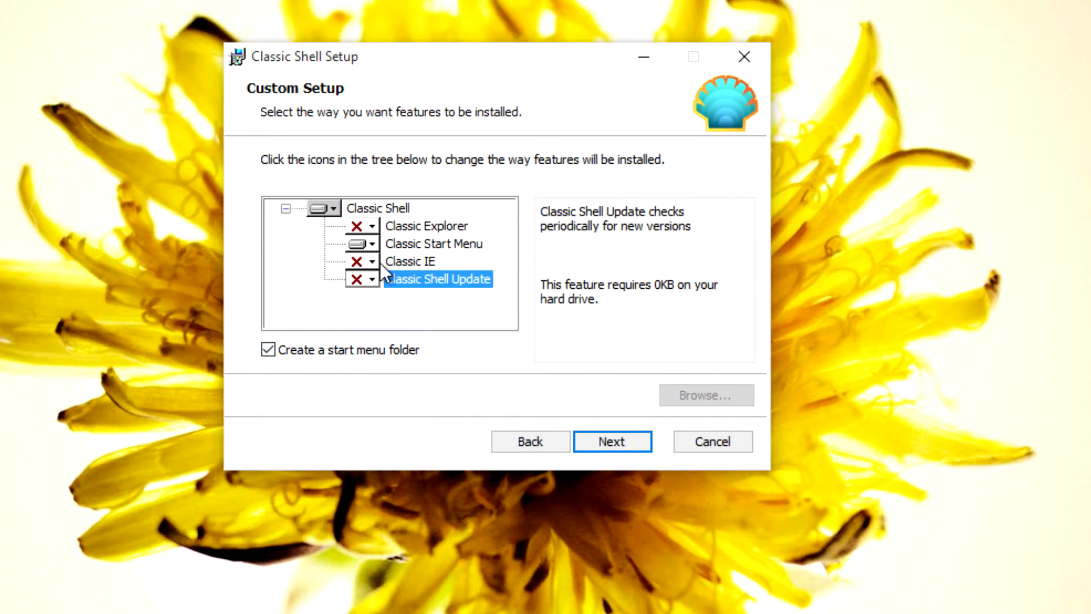
{"action": "left_click", "coordinate": [612, 441]}
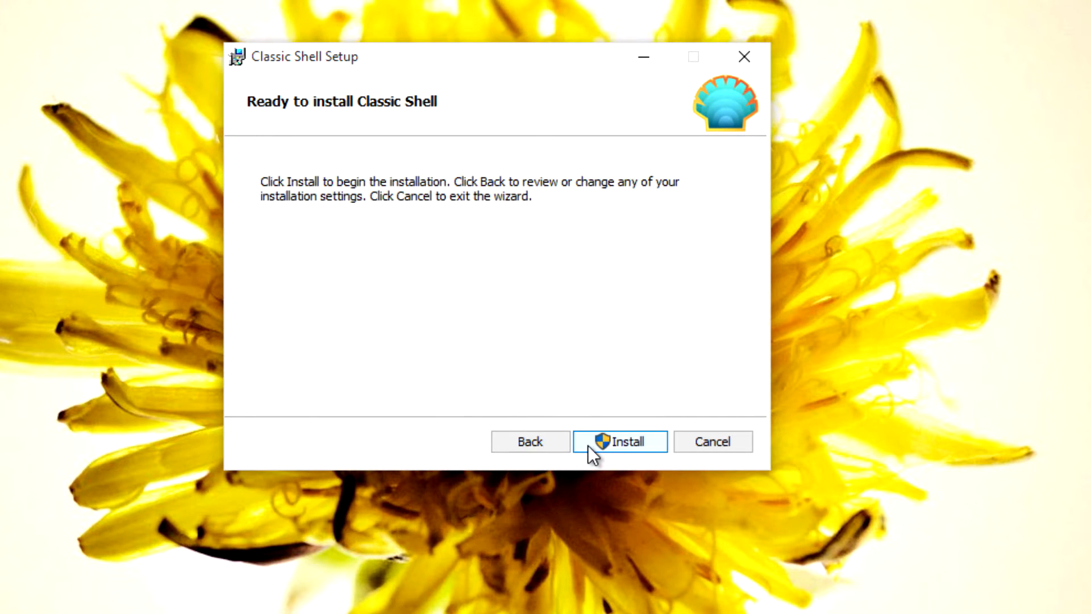
{"action": "left_click", "coordinate": [619, 440]}
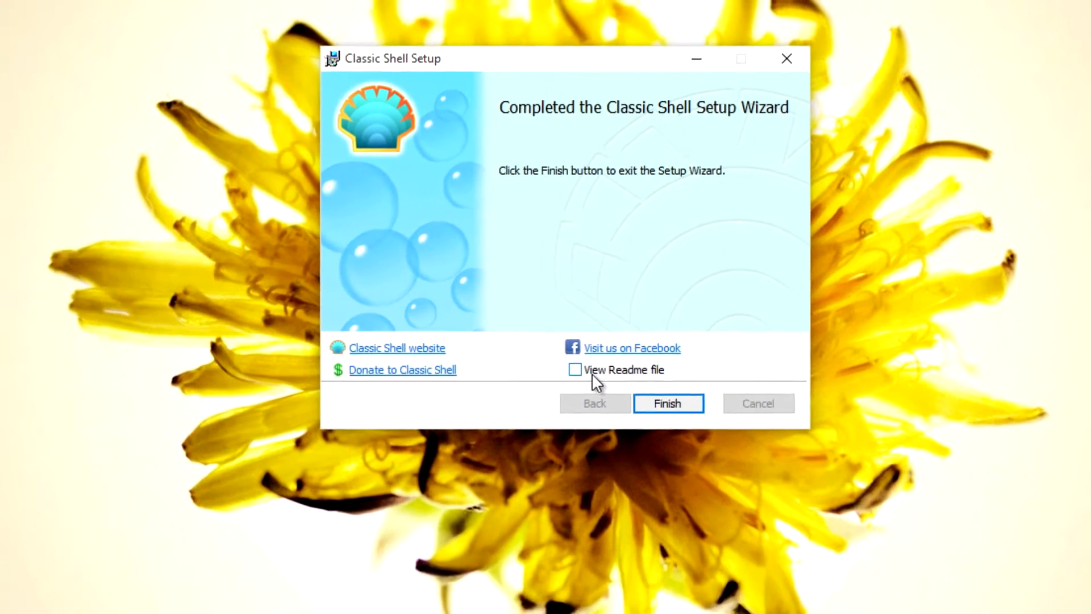
{"action": "left_click", "coordinate": [666, 404]}
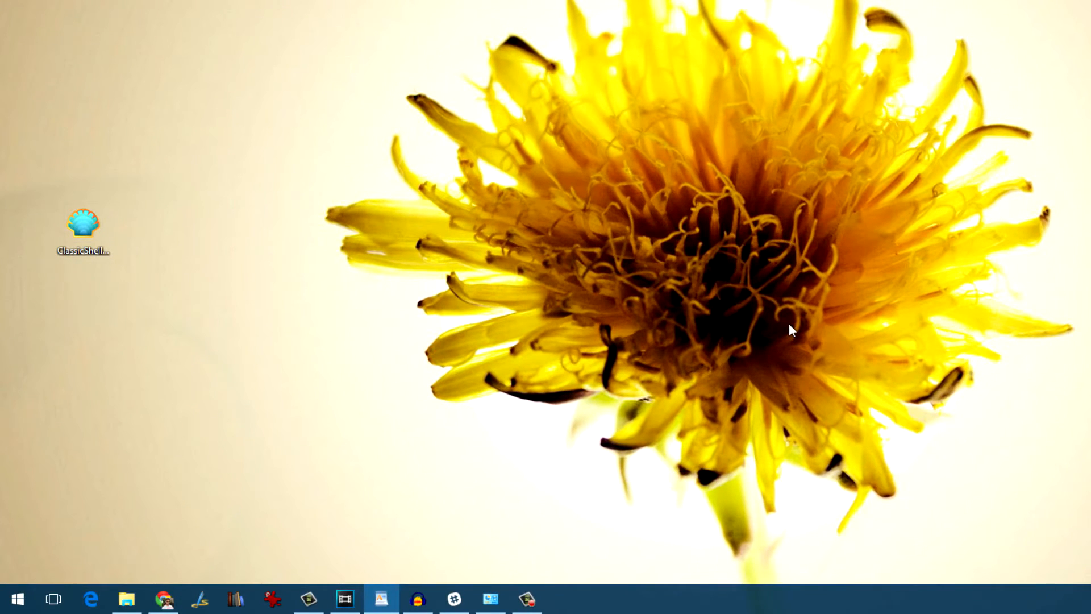
- Search 'start' in the new Windows 7 style Start menu
{"action": "left_click", "coordinate": [17, 598]}
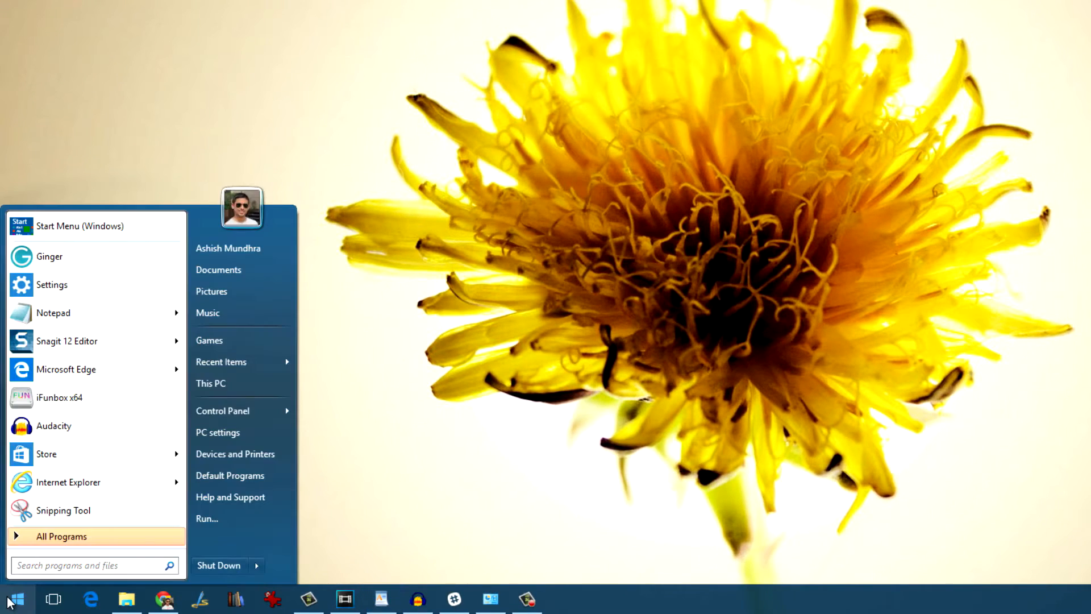
{"action": "left_click", "coordinate": [84, 564]}
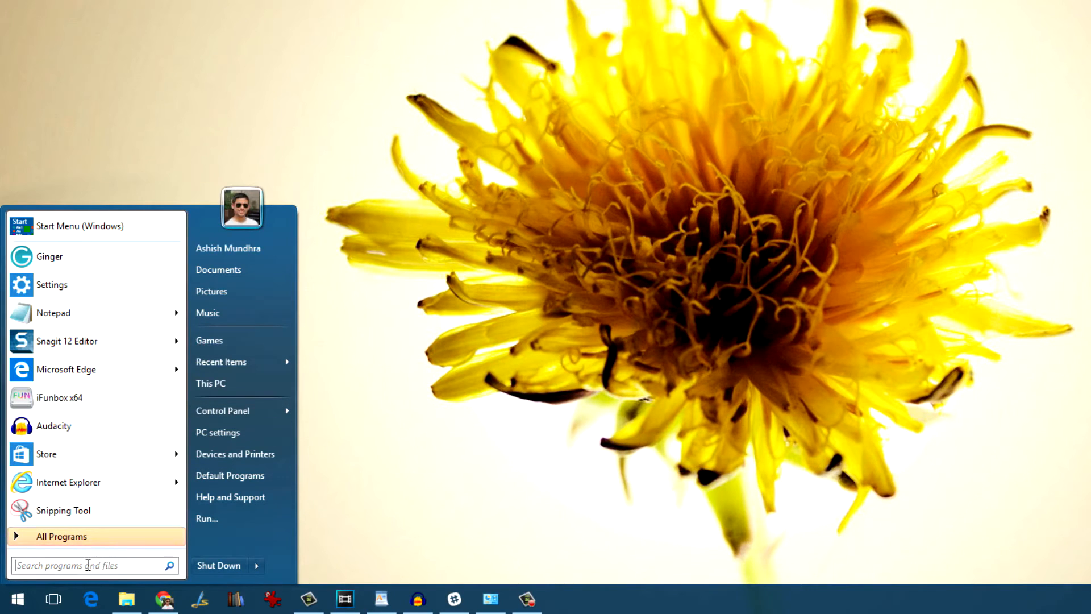
{"action": "type", "text": "start"}
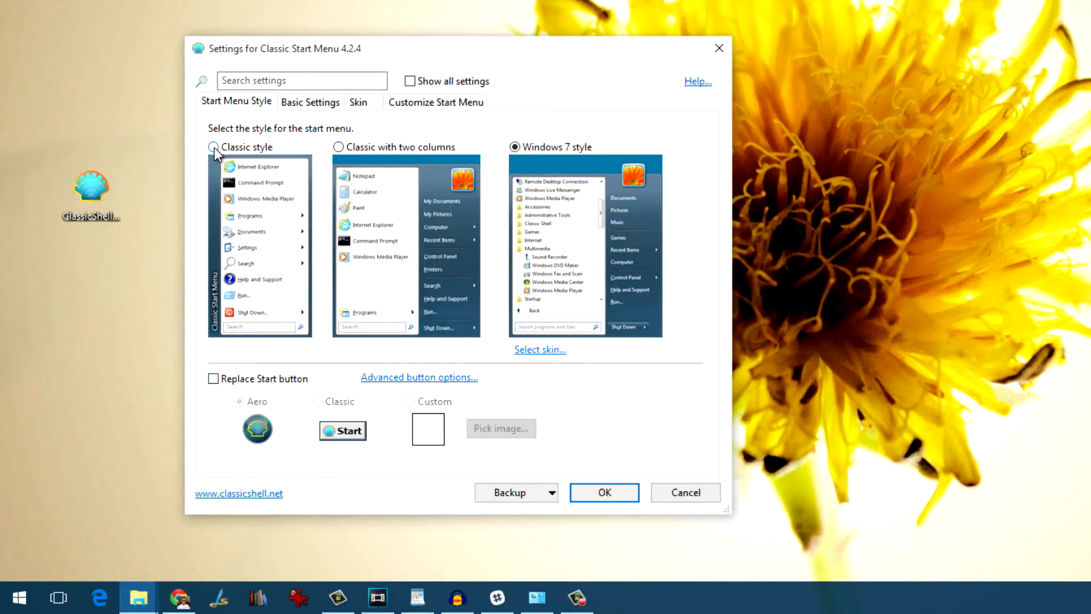
- Preview Classic style, pick Windows 7 style, review Basic Settings and Skin, click OK
{"action": "left_click", "coordinate": [337, 146]}
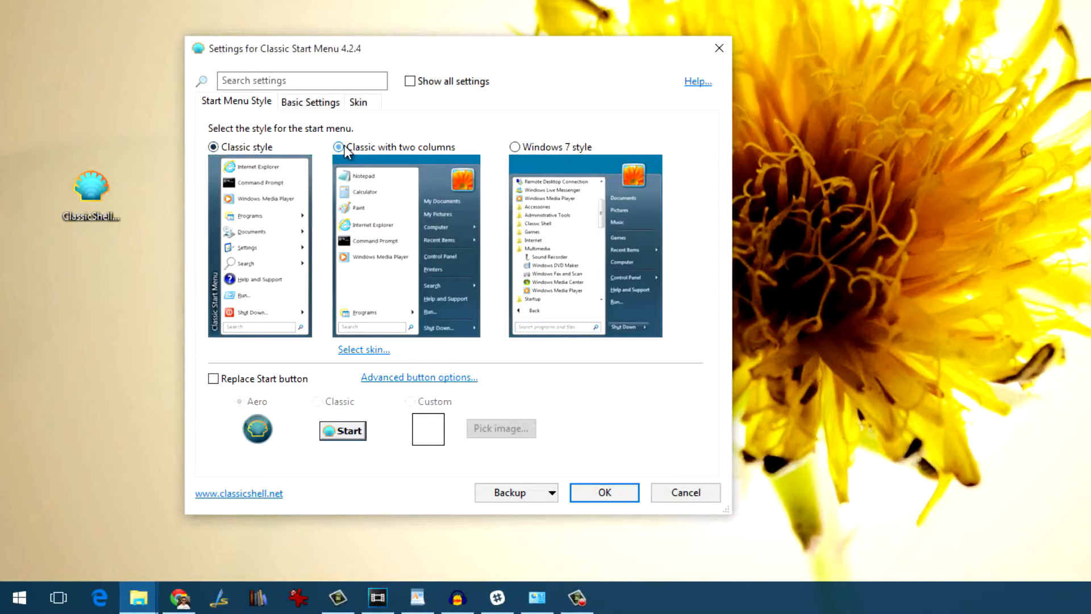
{"action": "left_click", "coordinate": [514, 147]}
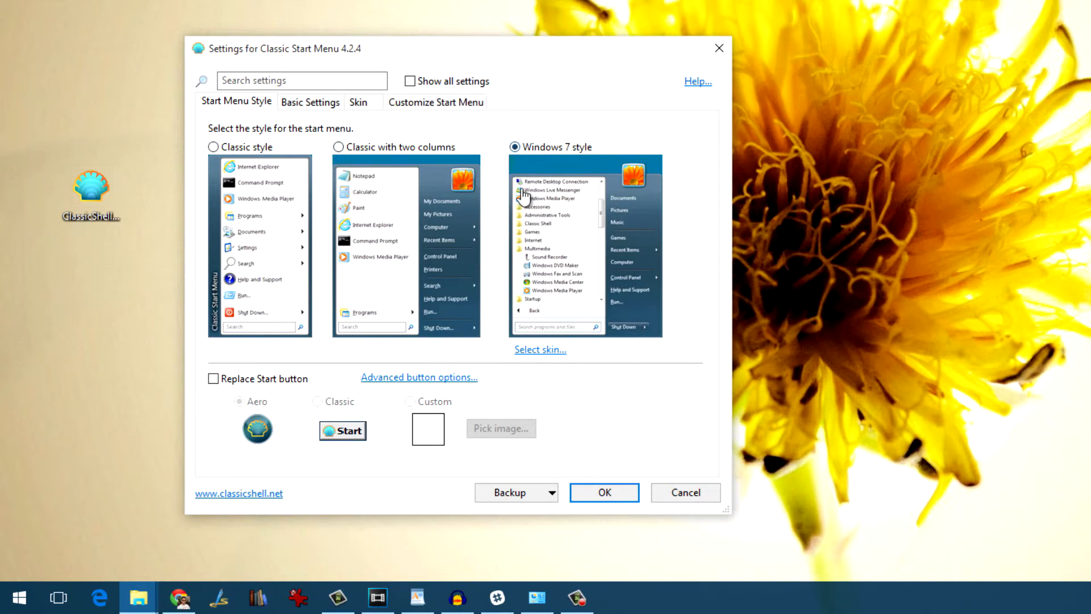
{"action": "mouse_move", "coordinate": [71, 558]}
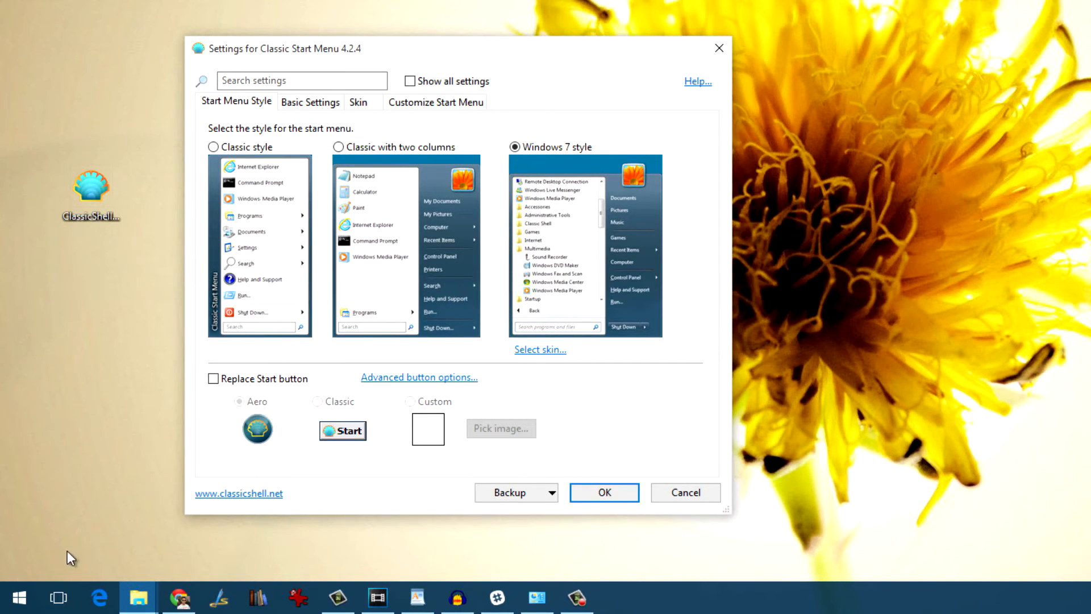
{"action": "left_click", "coordinate": [310, 102]}
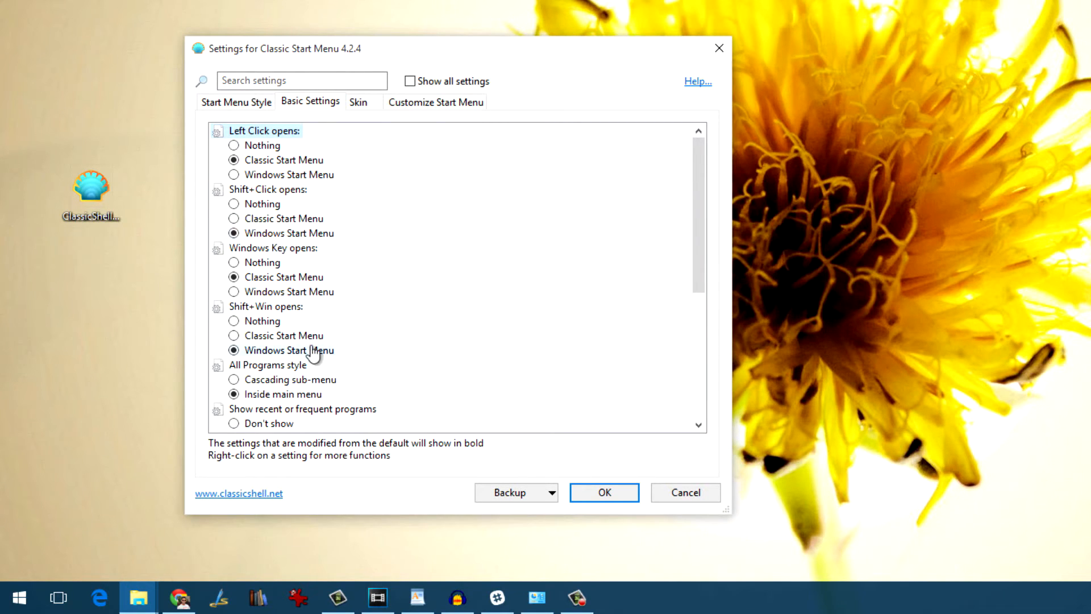
{"action": "left_click", "coordinate": [357, 101]}
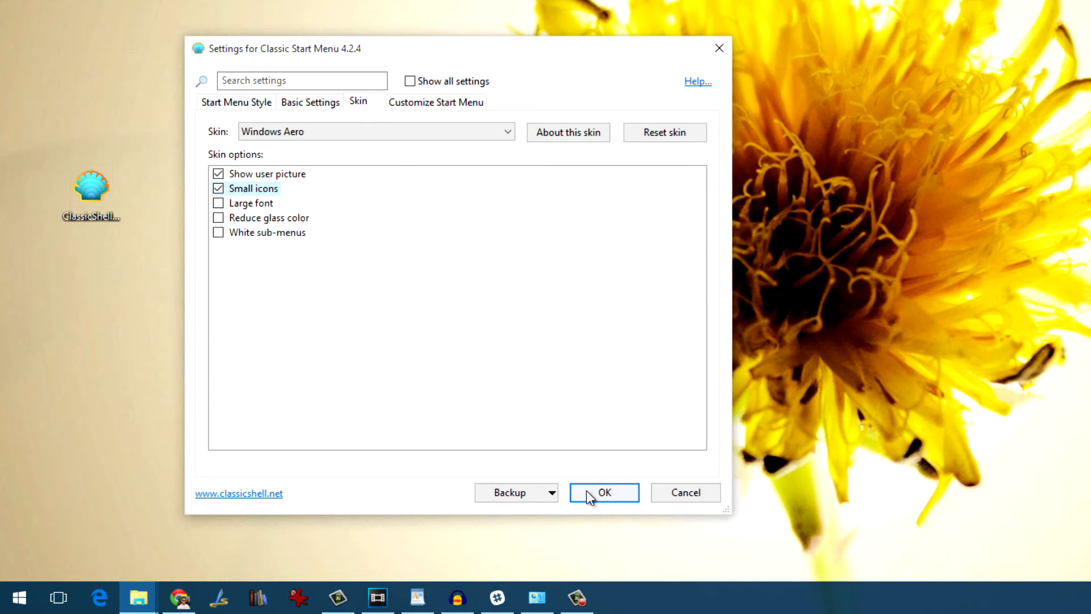
{"action": "left_click", "coordinate": [602, 493]}
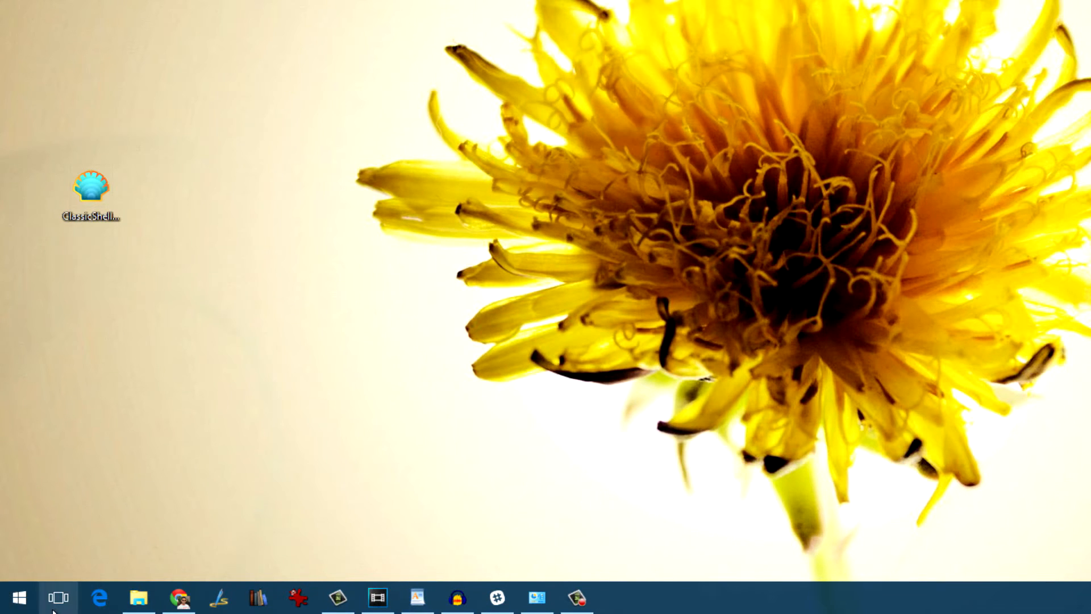
- Open the small-icon Windows 7 menu, then reopen it after viewing the Windows 10 menu
{"action": "left_click", "coordinate": [19, 597]}
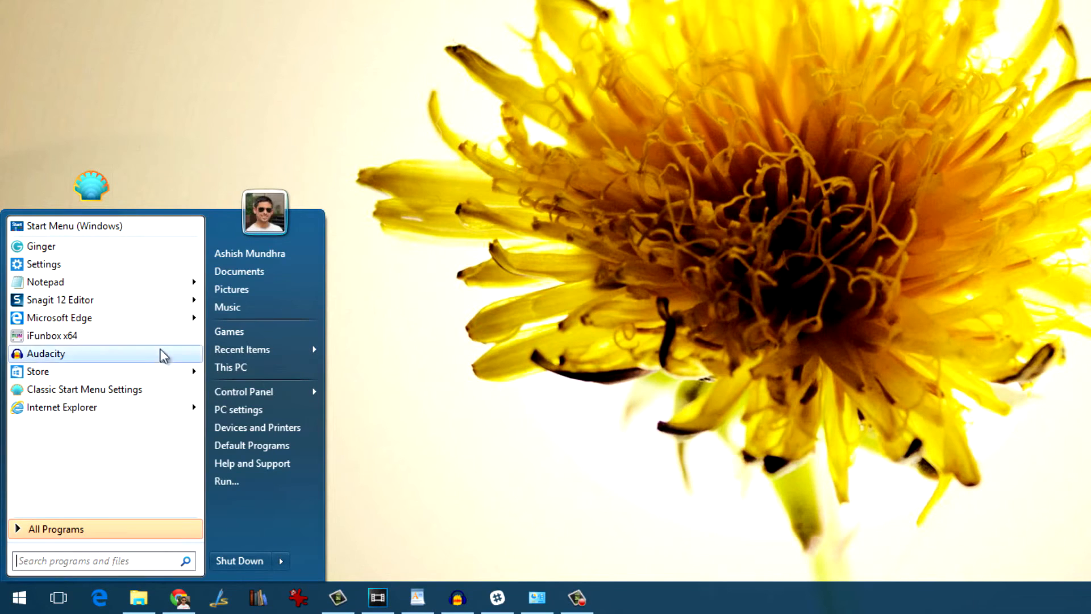
{"action": "mouse_move", "coordinate": [59, 317]}
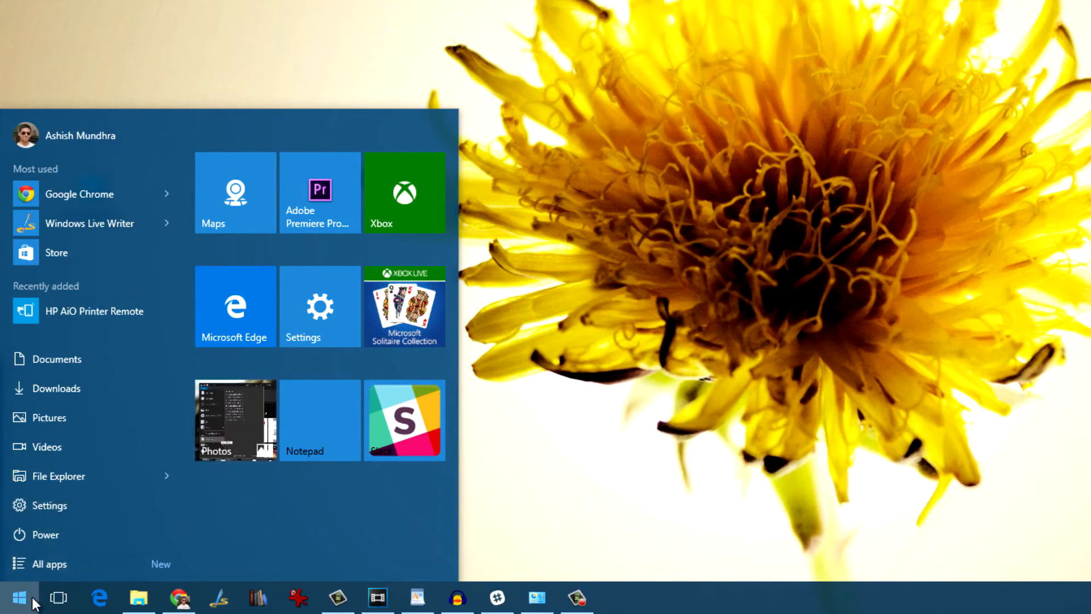
{"action": "left_click", "coordinate": [19, 599]}
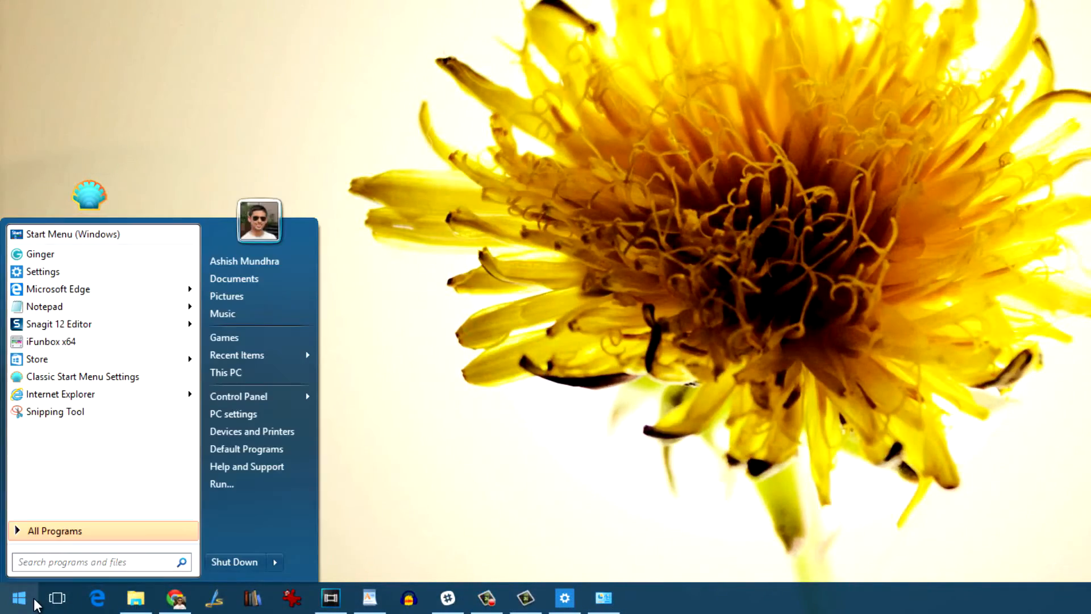
{"action": "mouse_move", "coordinate": [238, 396]}
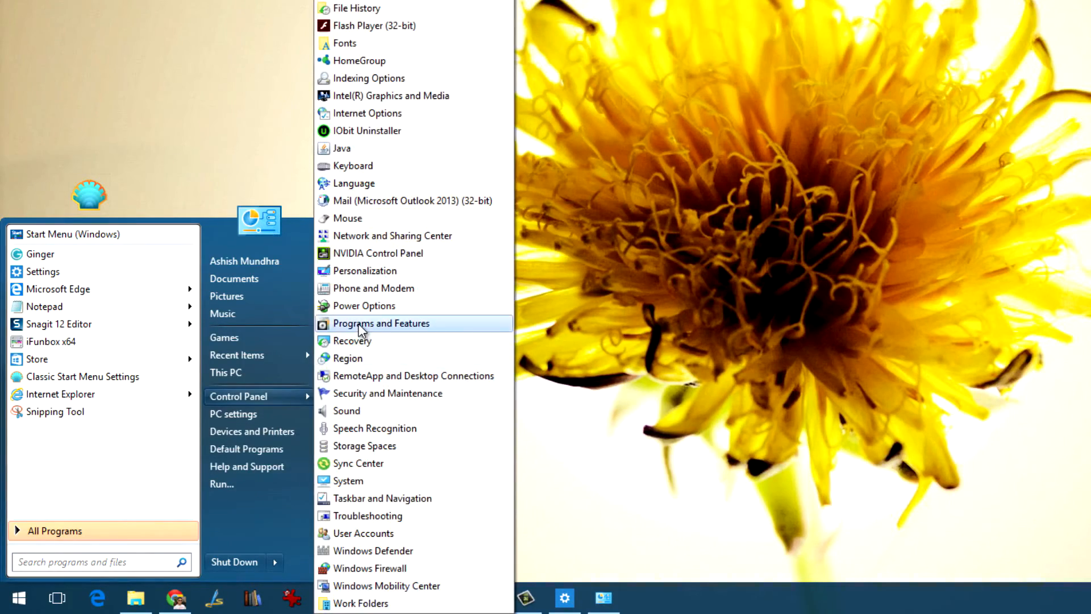
- Remove Classic Shell via Programs and Features, then open the restored Start menu
{"action": "left_click", "coordinate": [380, 322]}
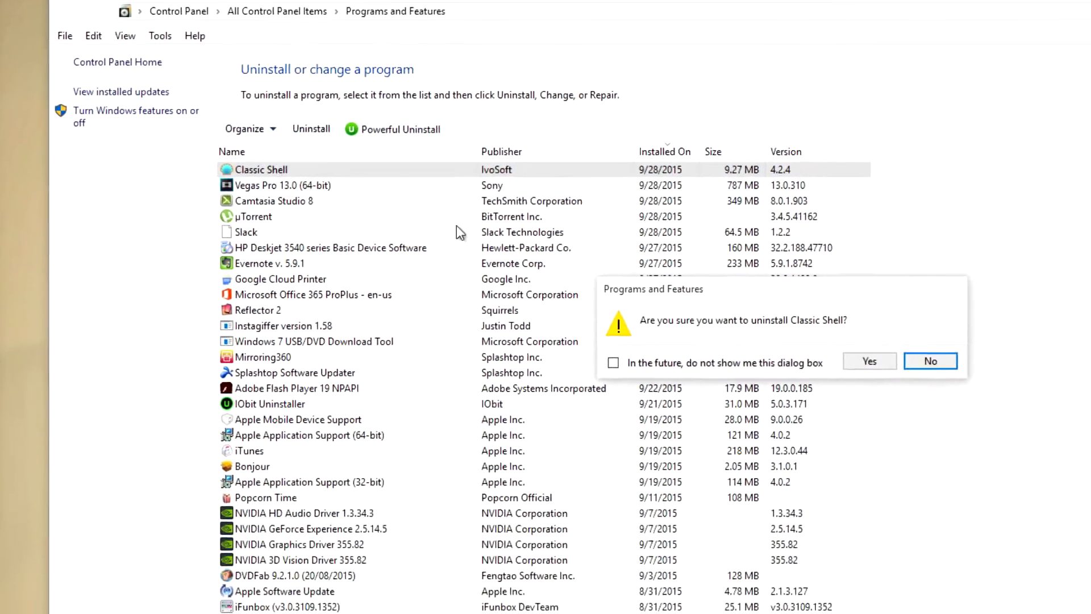
{"action": "left_click", "coordinate": [869, 360]}
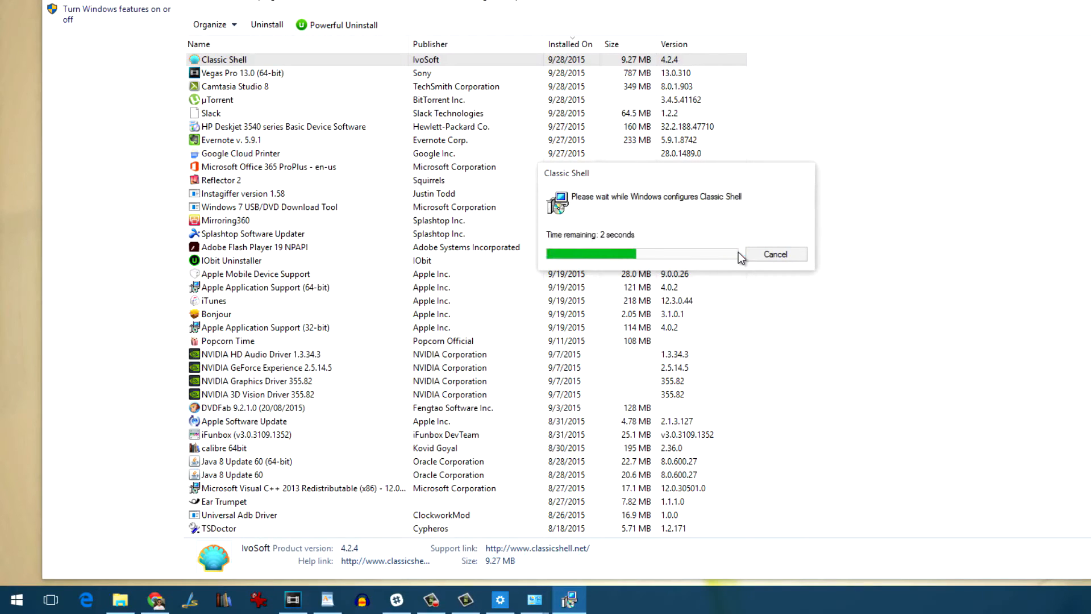
{"action": "left_click", "coordinate": [16, 598]}
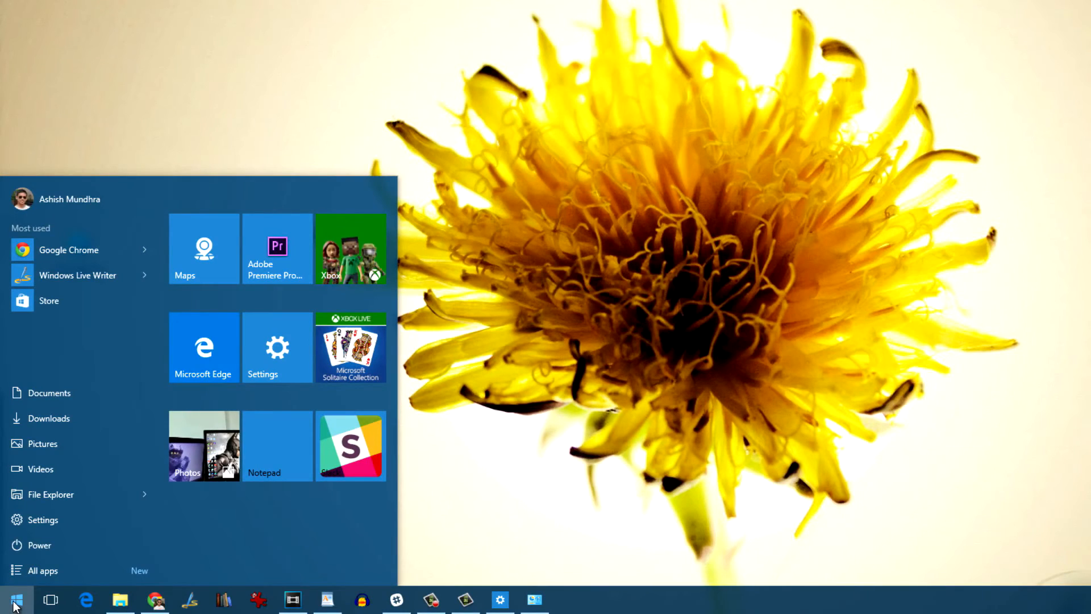
- Type 'dont forget to share, like and subscribe.' into the Windows 10 Start search
{"action": "type", "text": "dont forget to share,"}
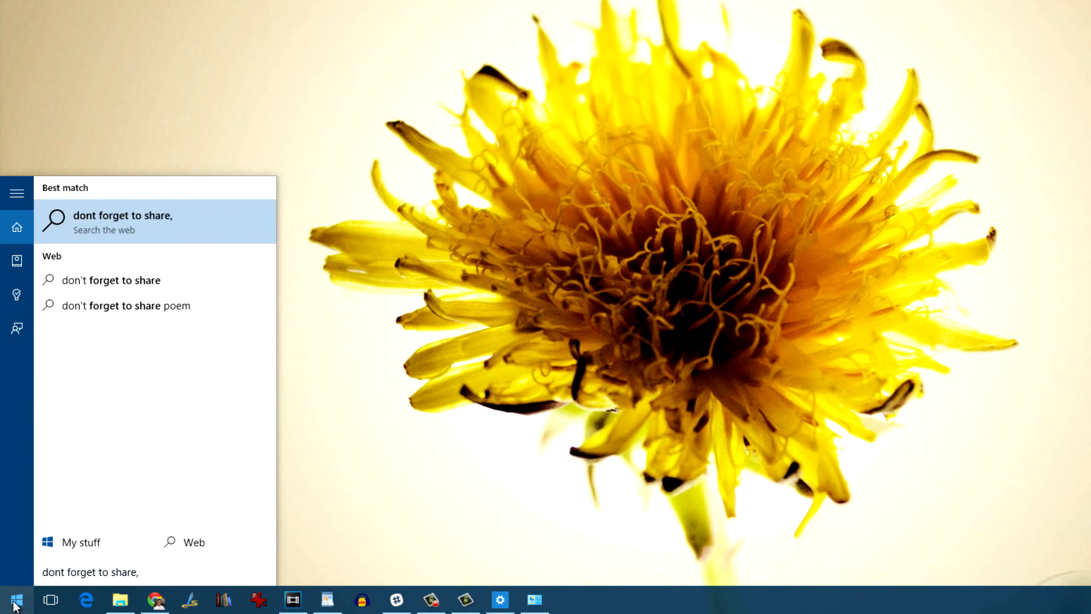
{"action": "type", "text": "like and sub"}
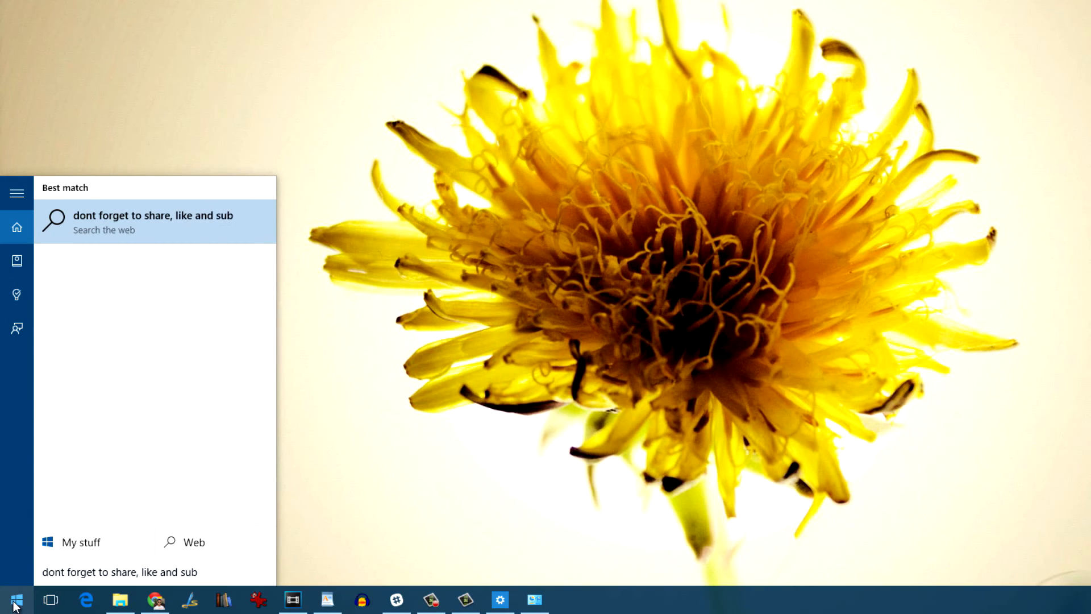
{"action": "type", "text": "scribe."}
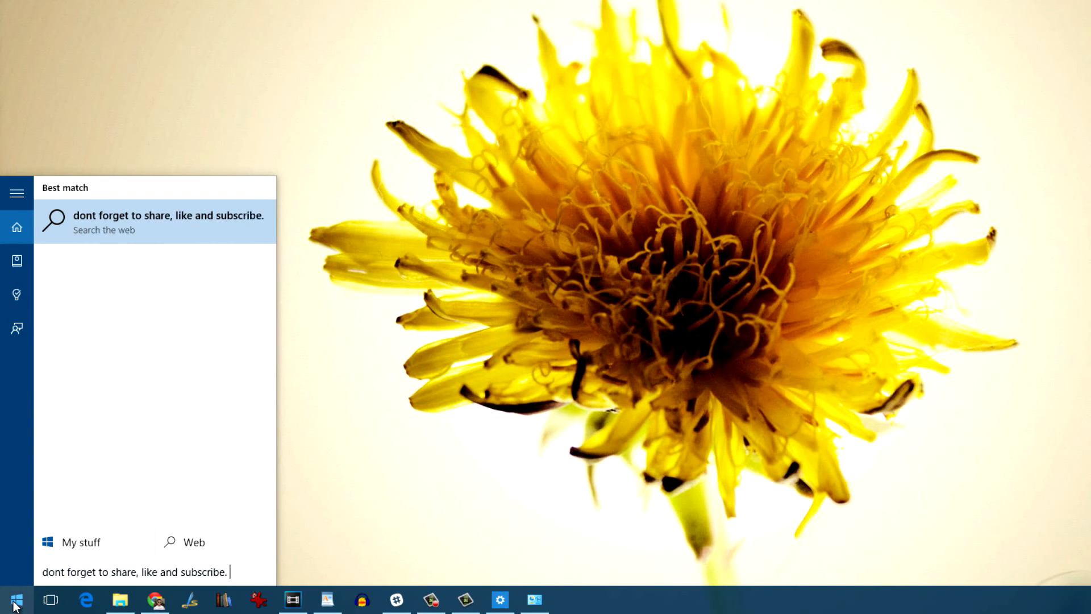